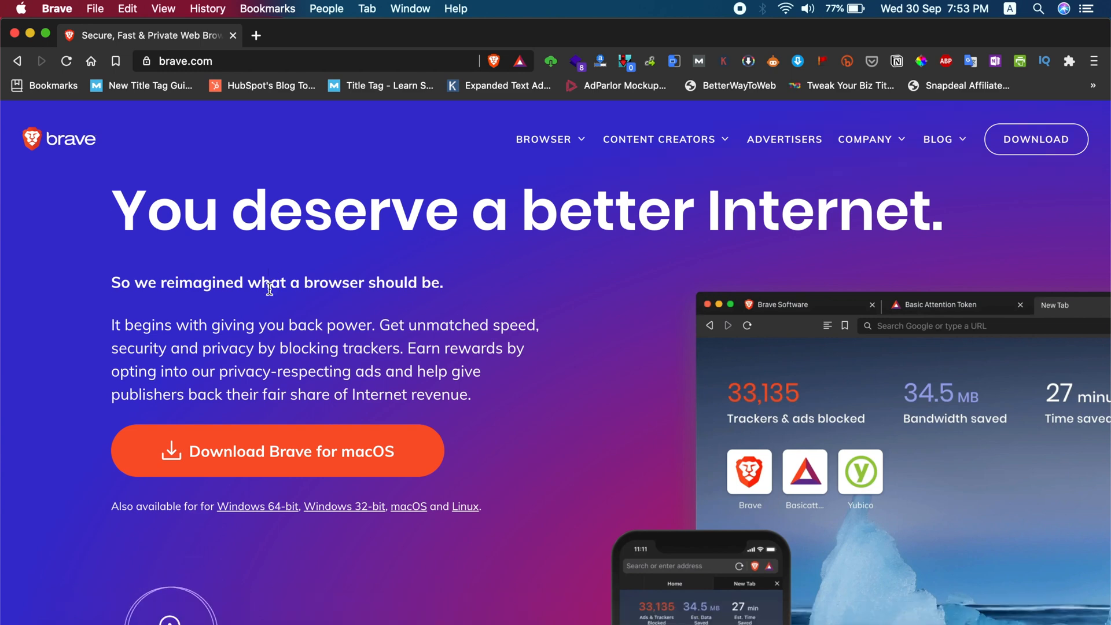
Scroll down the brave.com homepage and follow the link to the Features page.
scroll("down", 3)
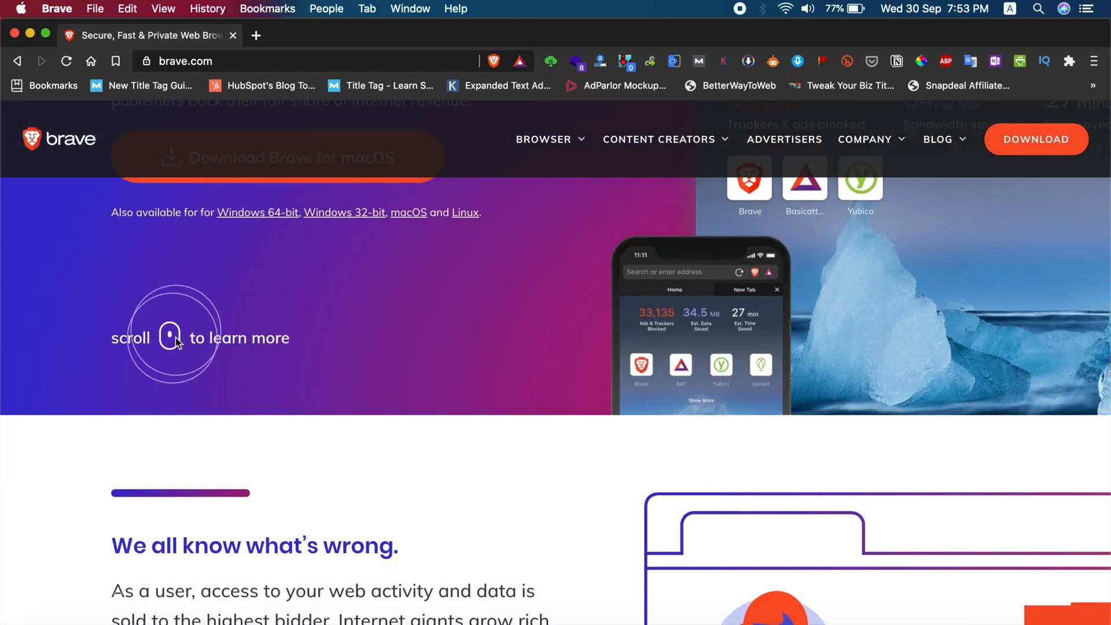
scroll("down", 3)
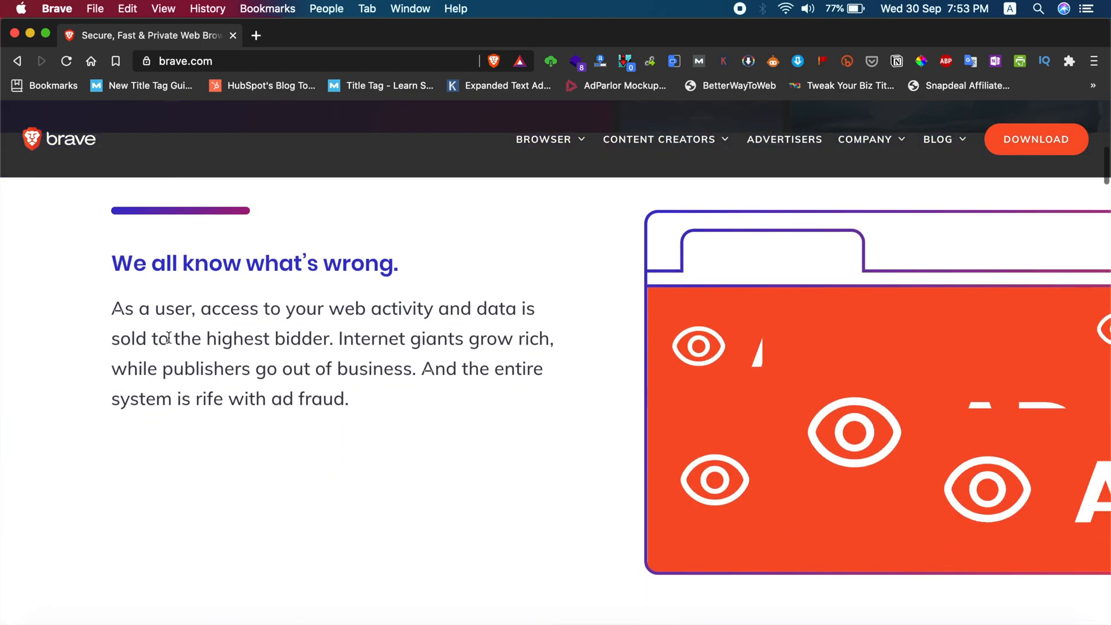
scroll("down", 3)
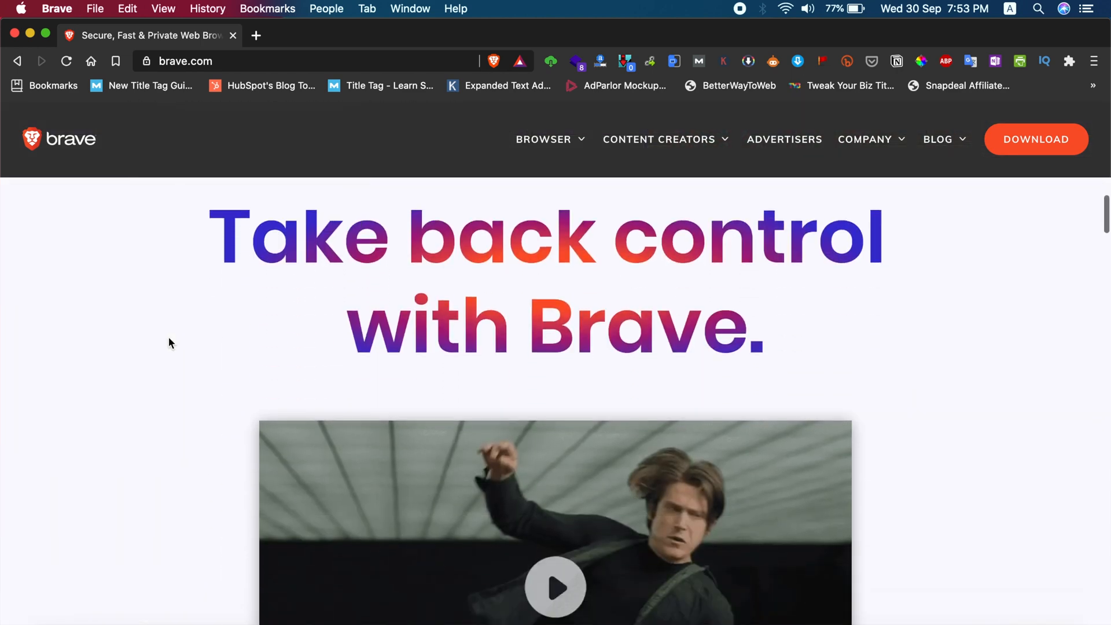
scroll("down", 3)
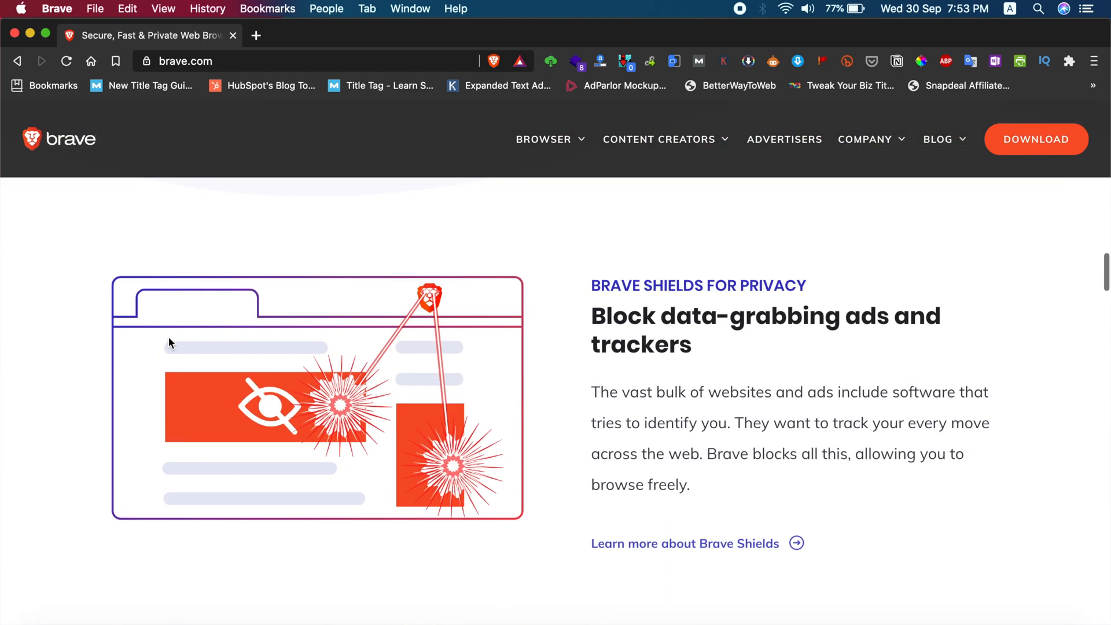
scroll("down", 3)
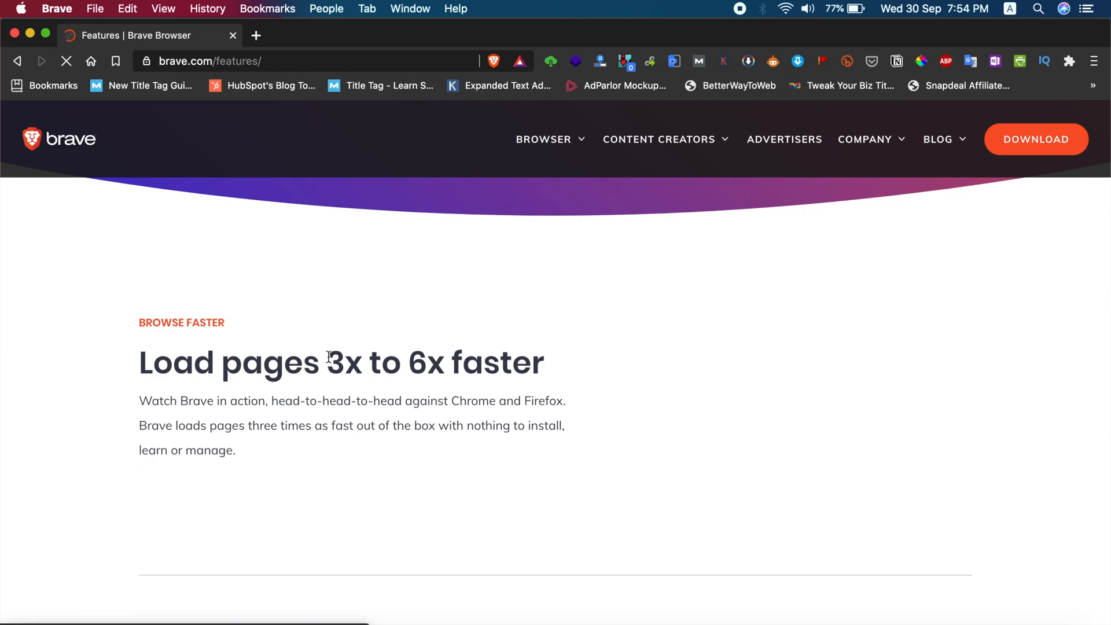
scroll("down", 3)
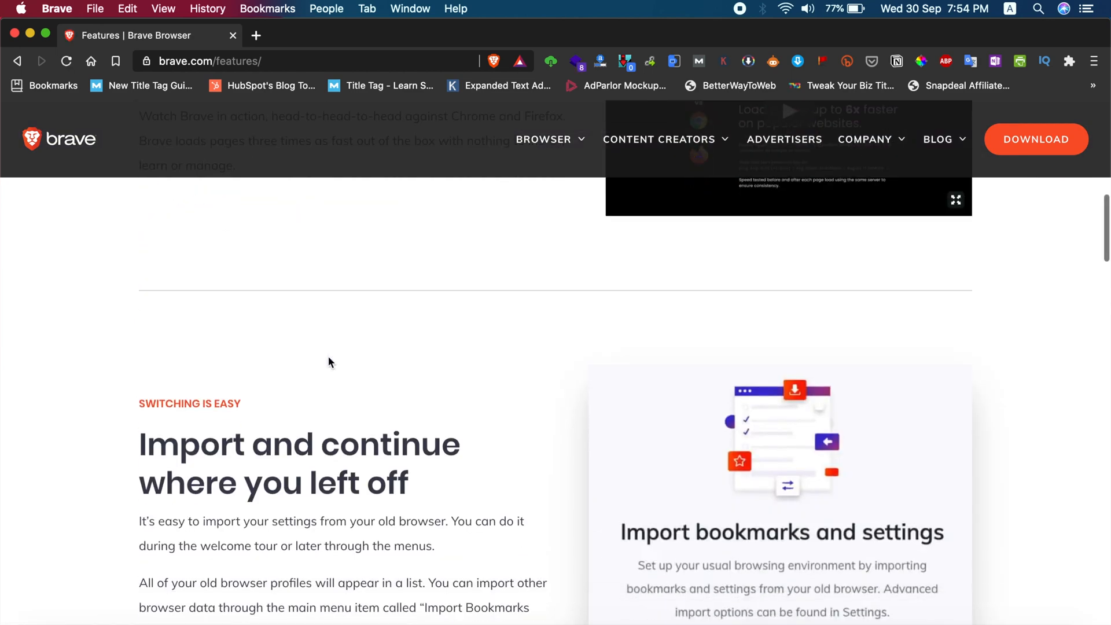
left_click(255, 35)
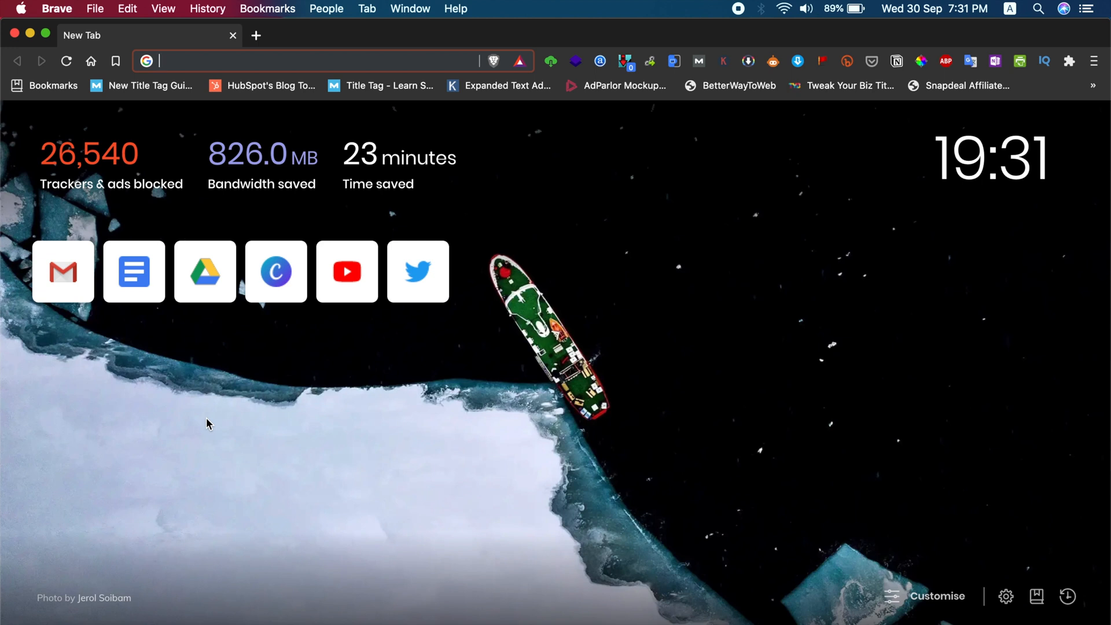
mouse_move(1095, 60)
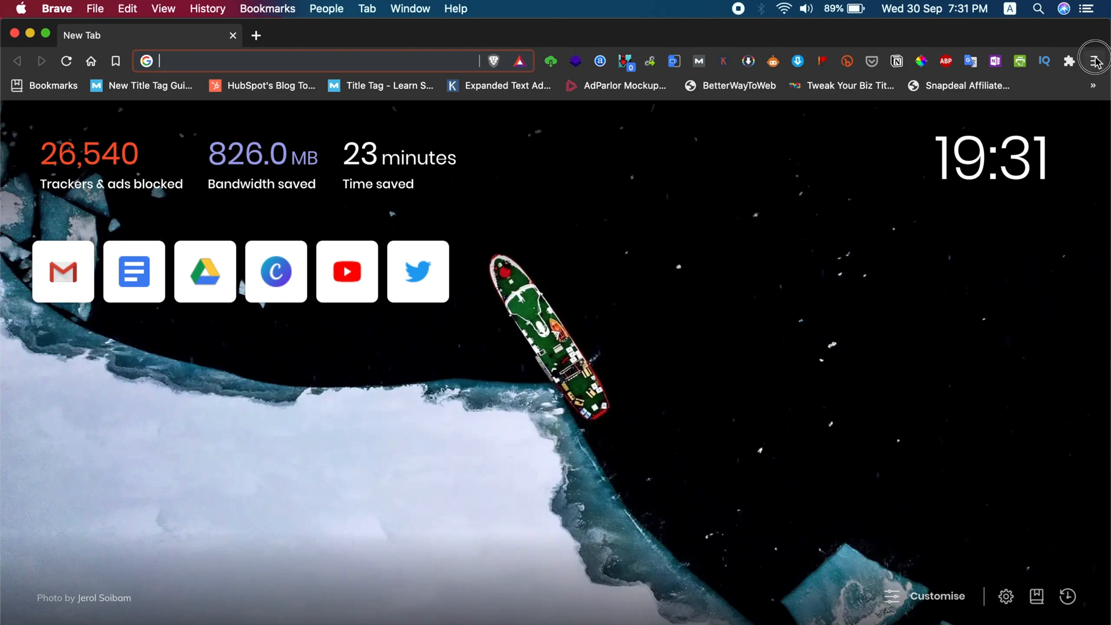
Open Brave's Settings page from the top-right browser menu.
left_click(1094, 60)
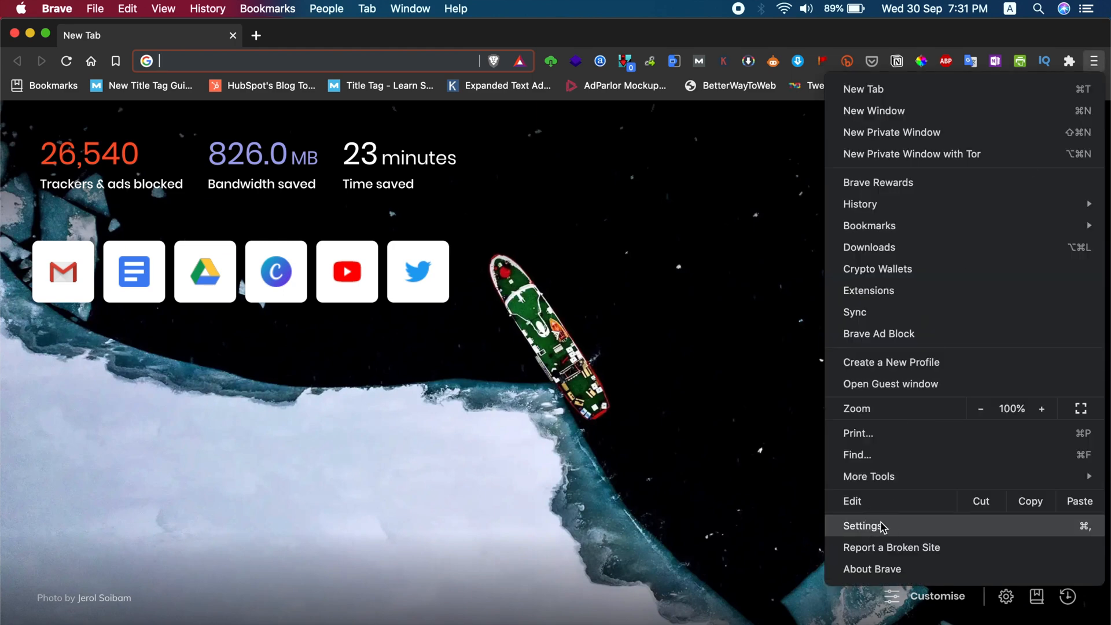
left_click(862, 526)
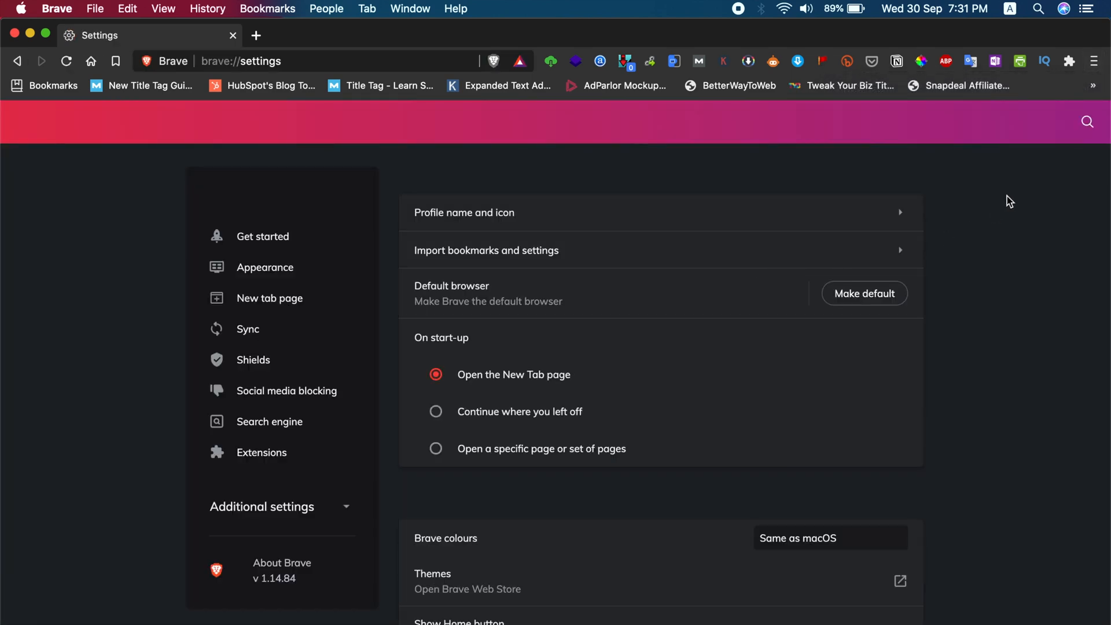
Search Brave settings for "start" and scroll through the start-up results.
type("start")
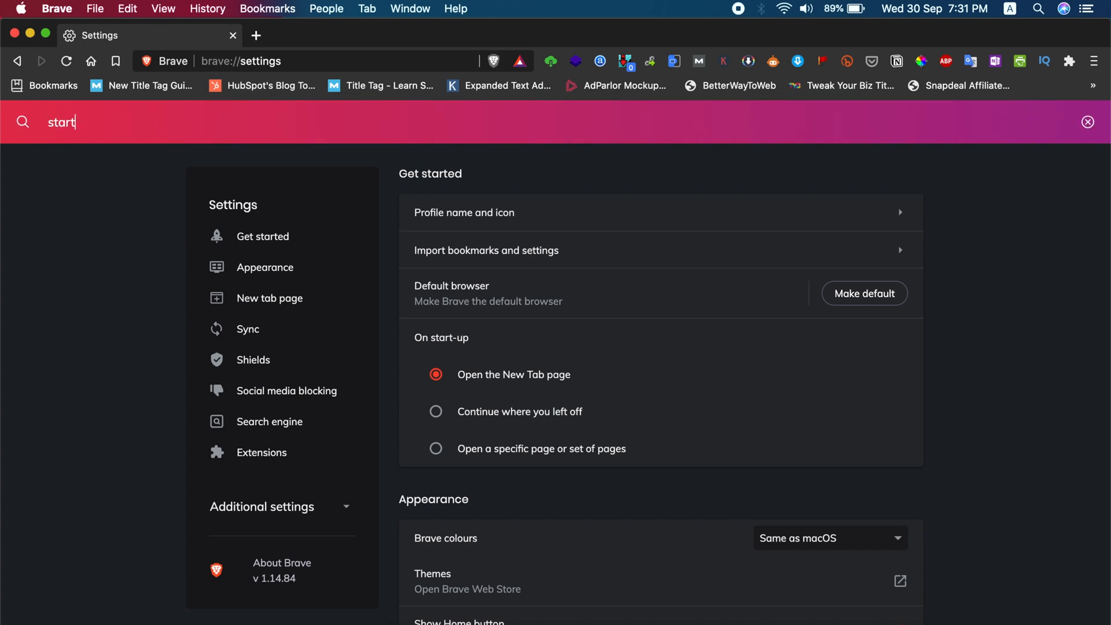
key("Return")
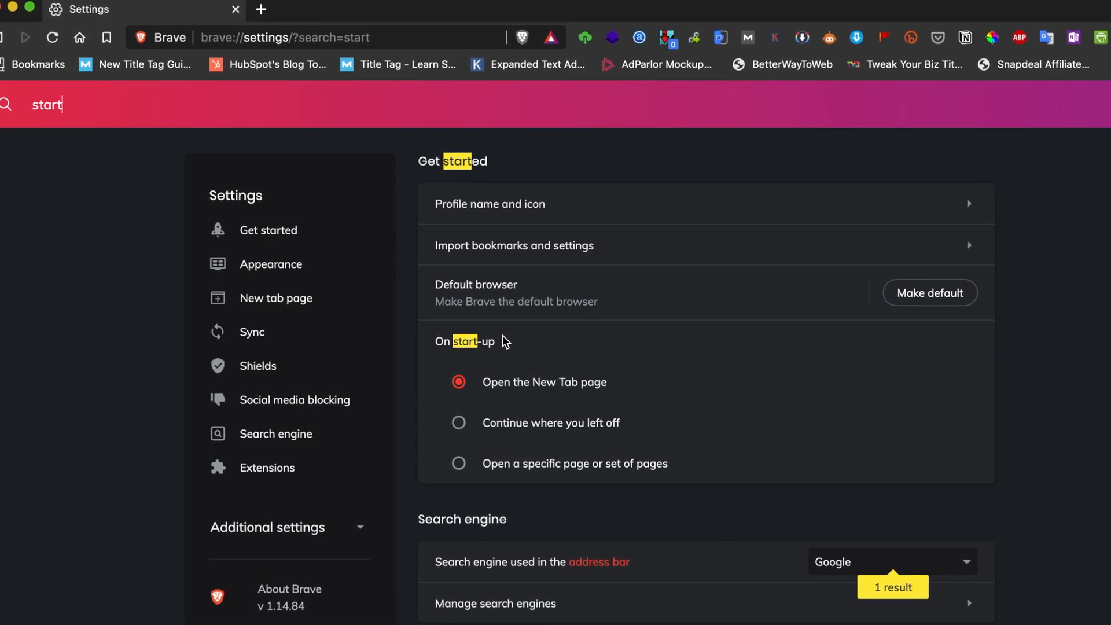
scroll("down", 3)
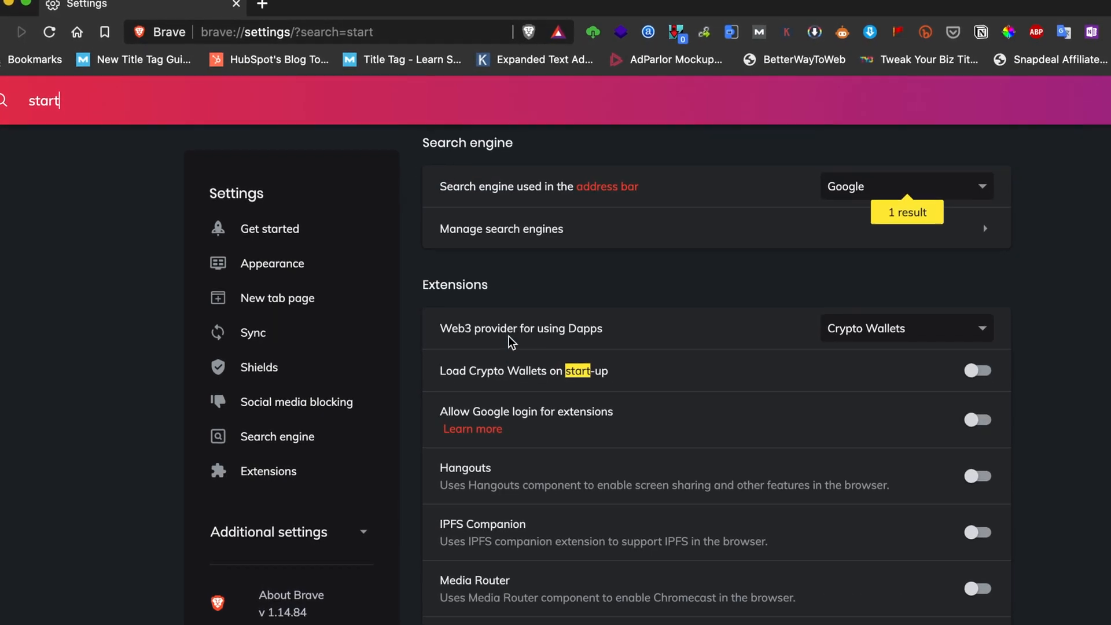
scroll("down", 3)
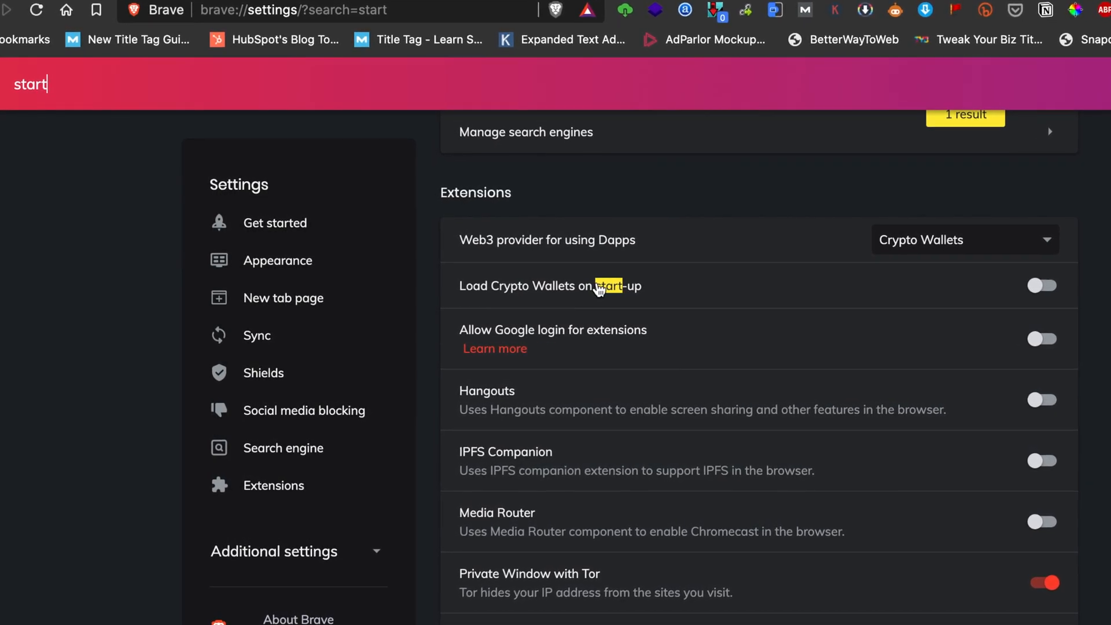
scroll("up", 3)
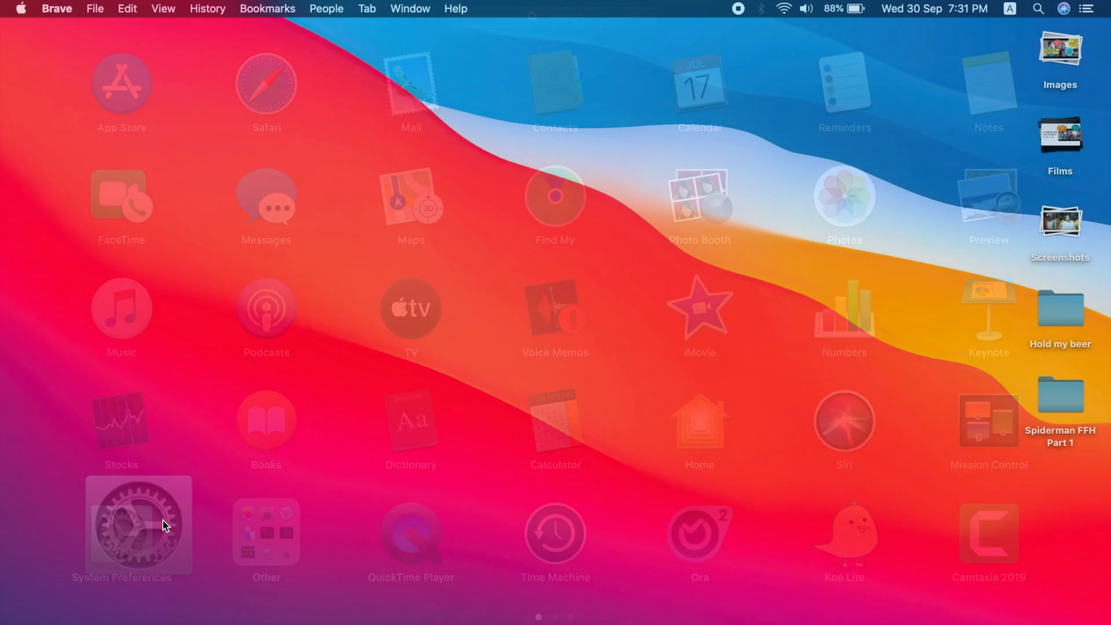
Launch System Preferences and open the Users & Groups pane.
left_click(121, 524)
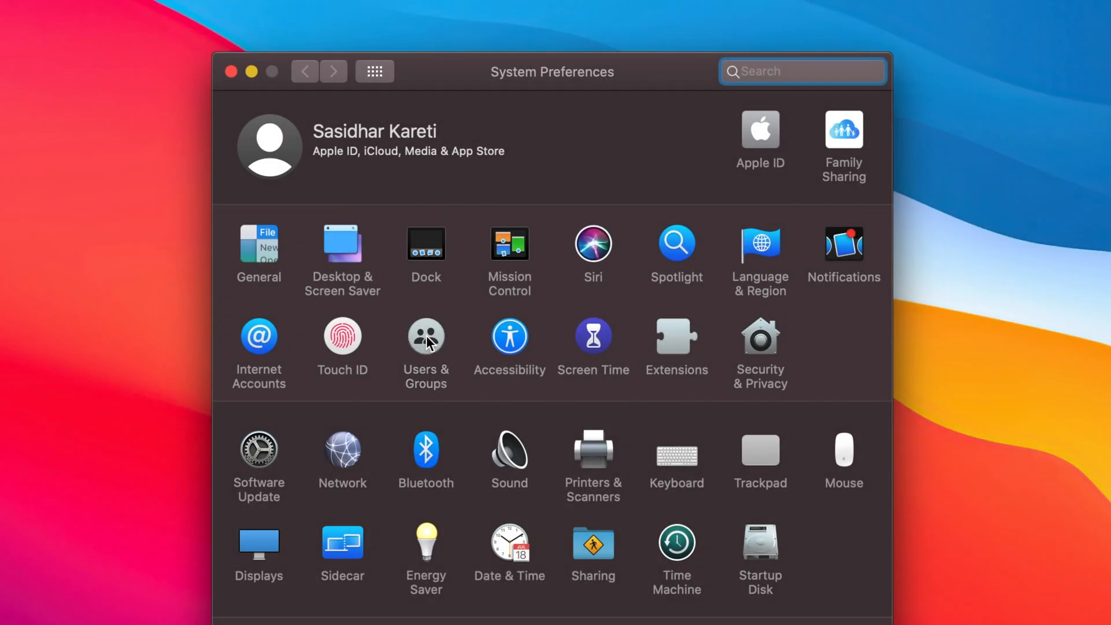
left_click(425, 337)
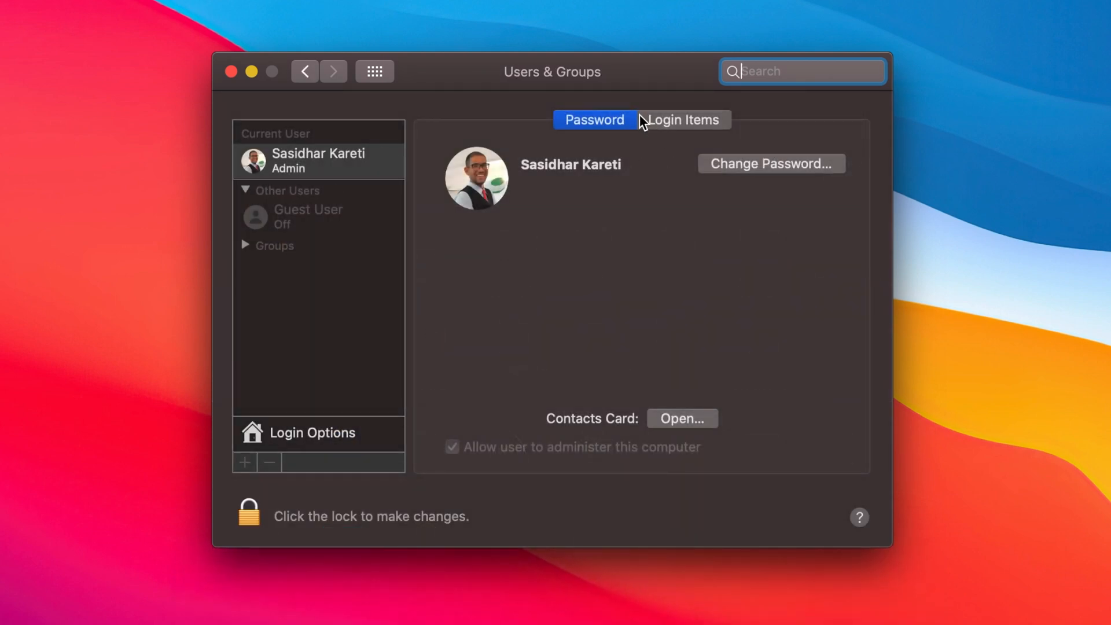
View Login Items and toggle Brave Browser's Hide checkbox off, then back on.
left_click(681, 120)
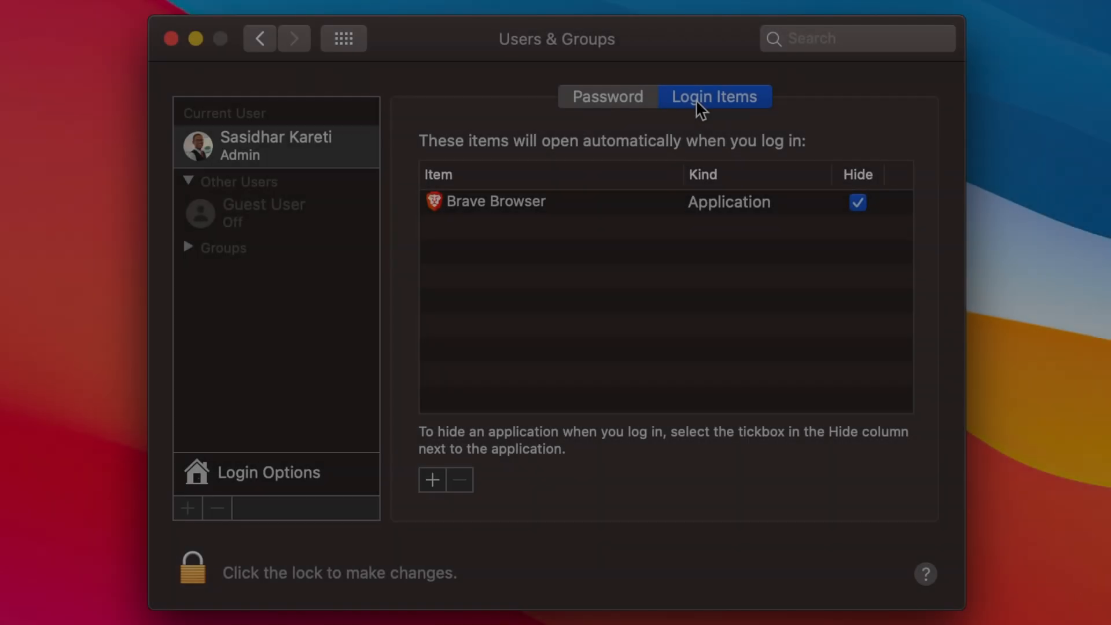
mouse_move(636, 209)
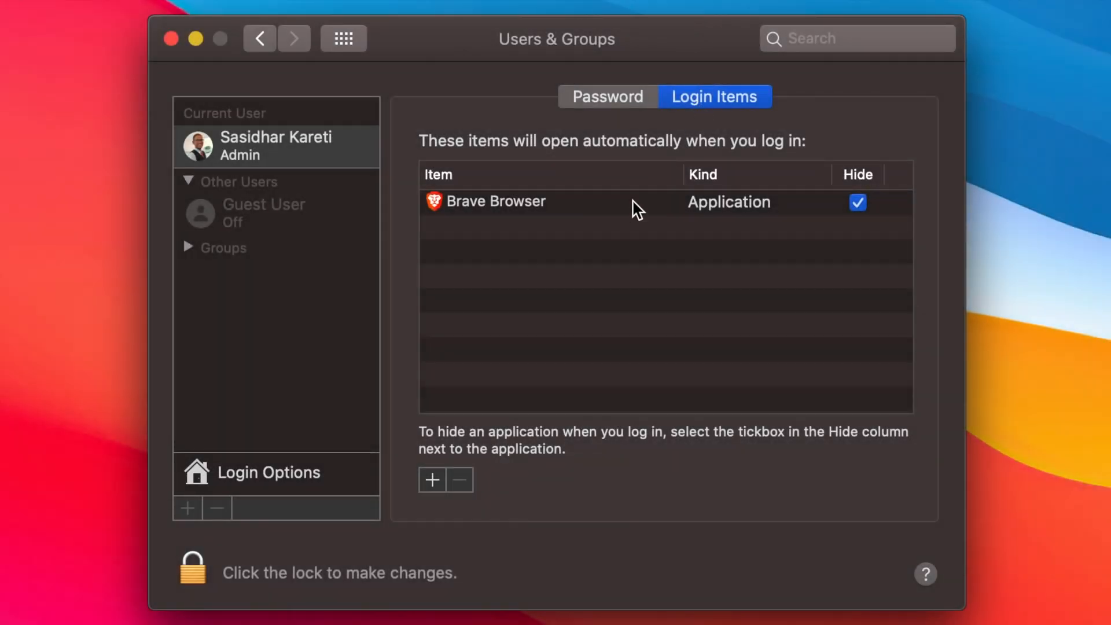
mouse_move(580, 262)
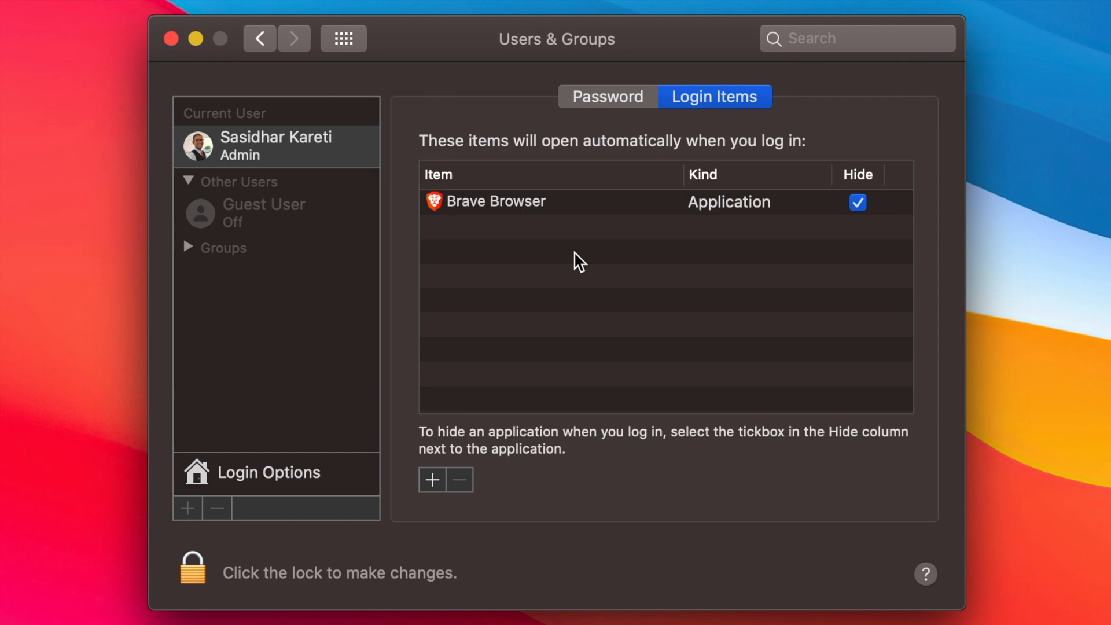
left_click(857, 202)
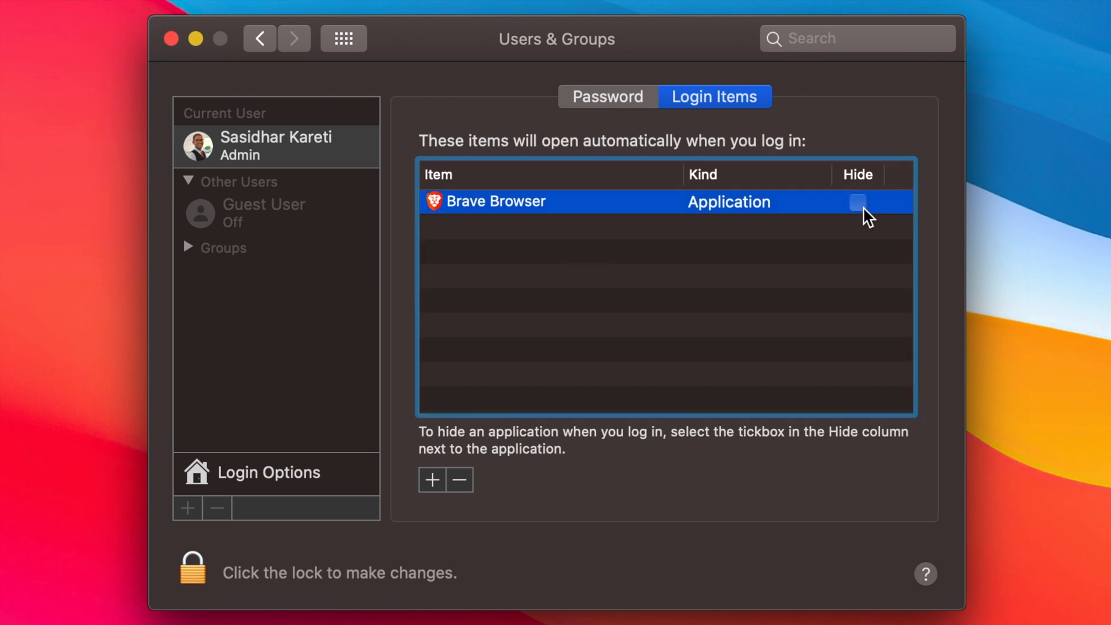
left_click(857, 203)
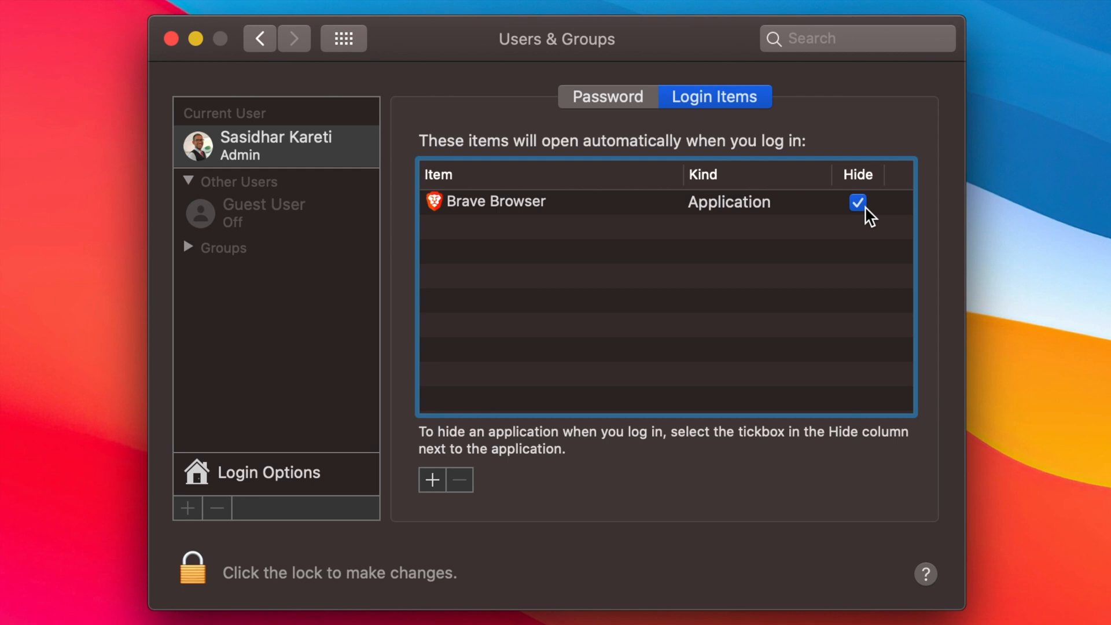
mouse_move(345, 472)
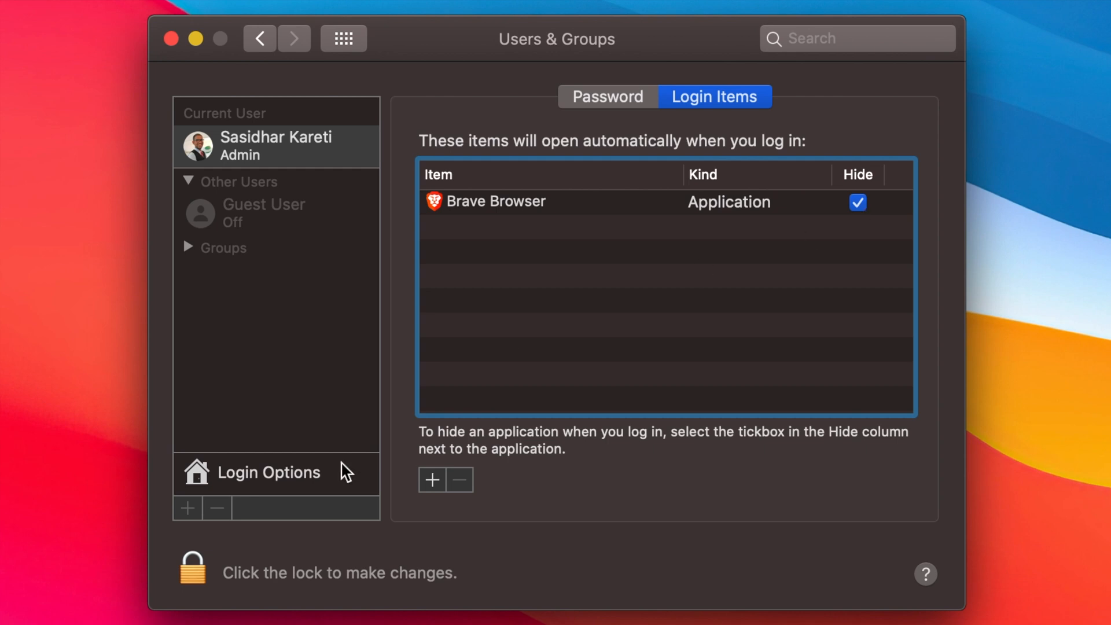
Unlock Users & Groups via the padlock with the admin password.
left_click(191, 570)
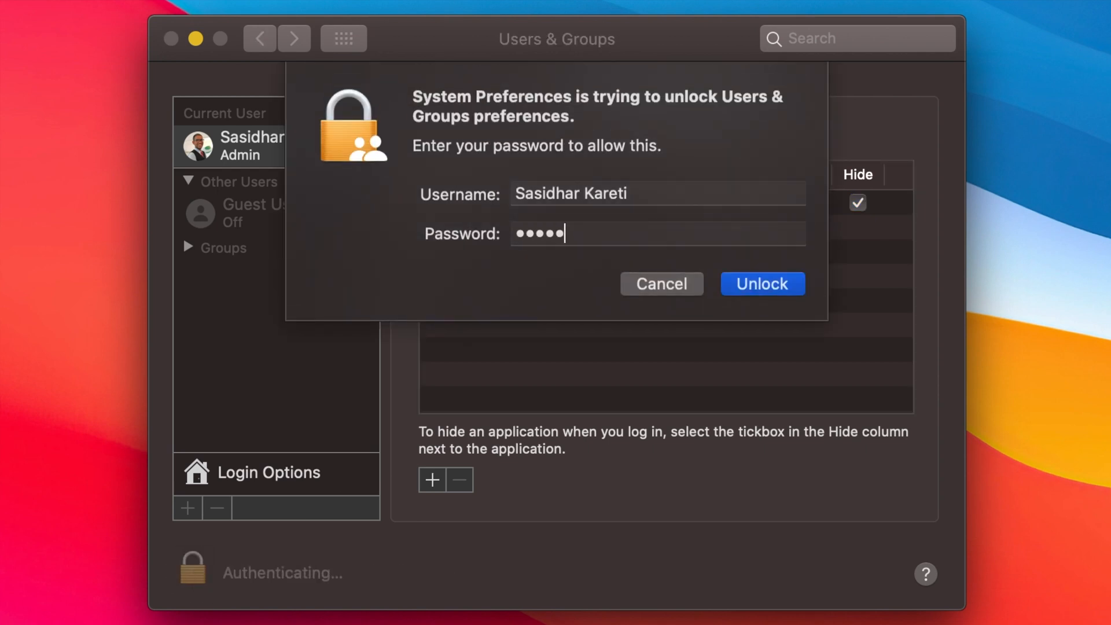
left_click(763, 283)
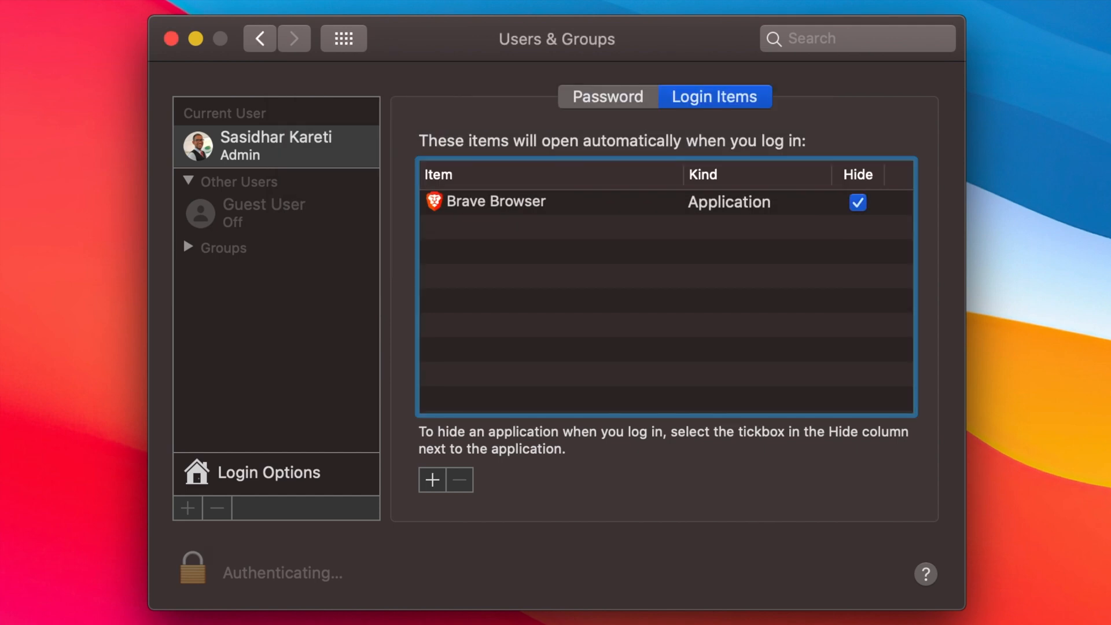
left_click(191, 571)
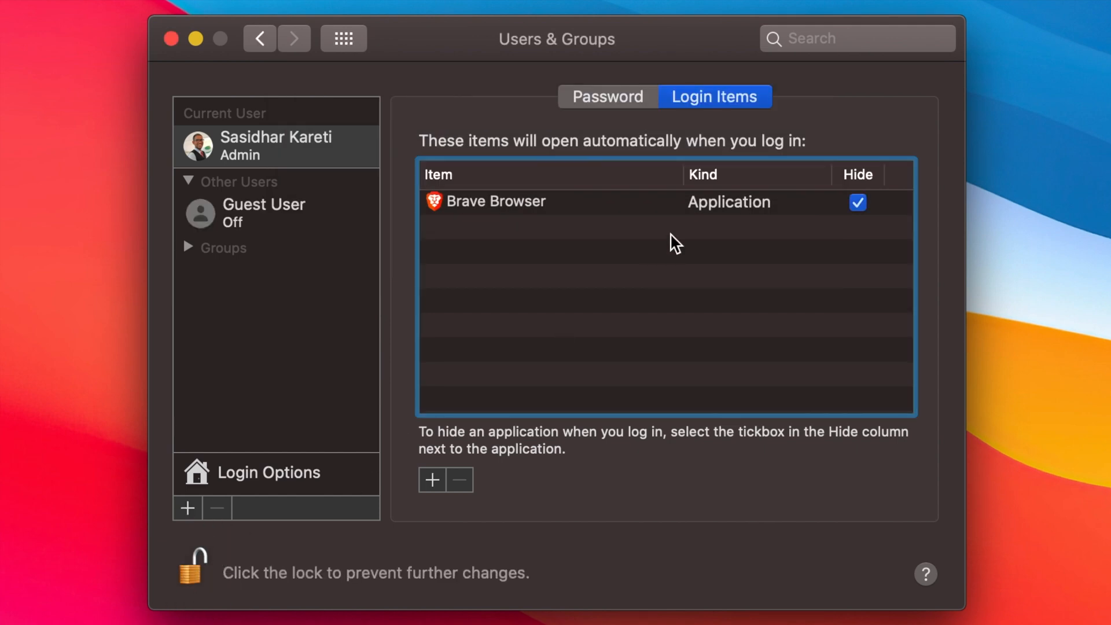
Delete Brave Browser from Login Items with the minus button and re-lock the padlock.
left_click(524, 202)
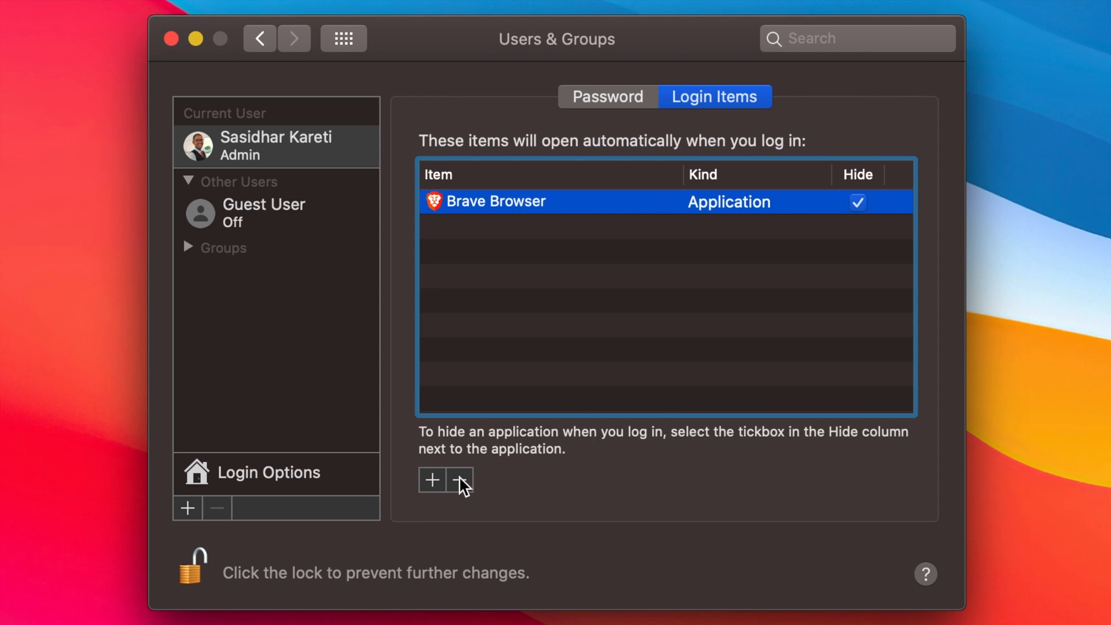
left_click(458, 479)
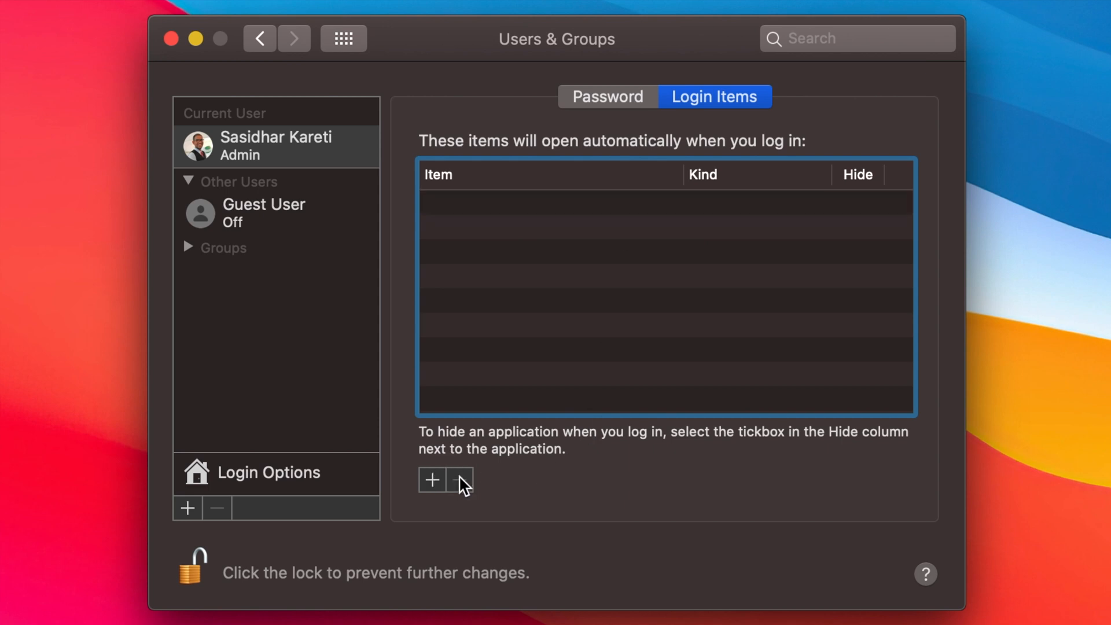
mouse_move(205, 570)
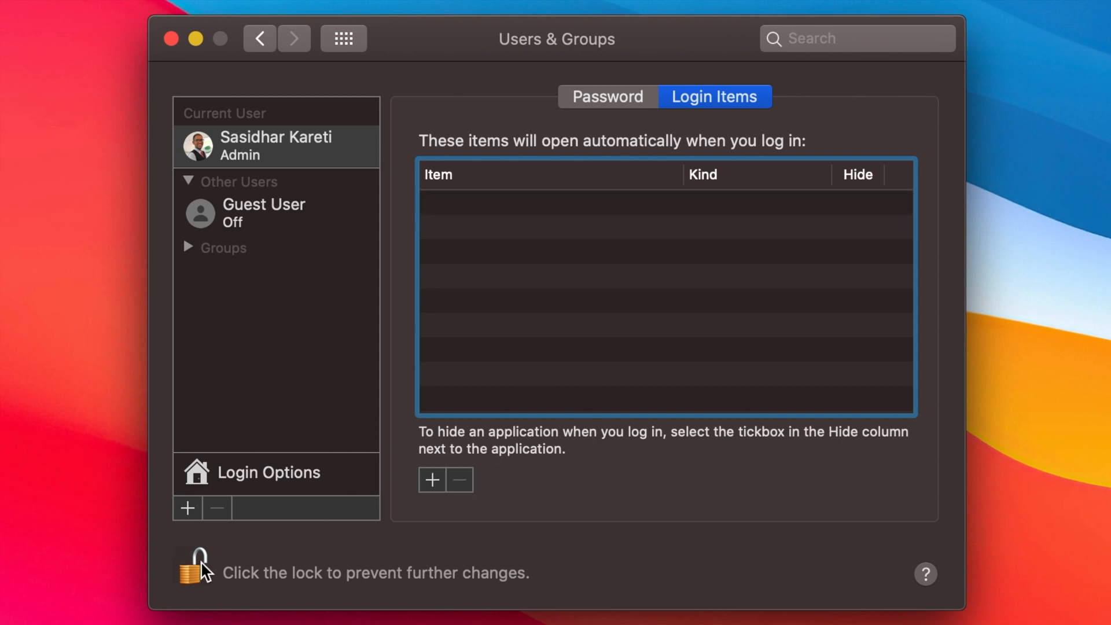
left_click(191, 572)
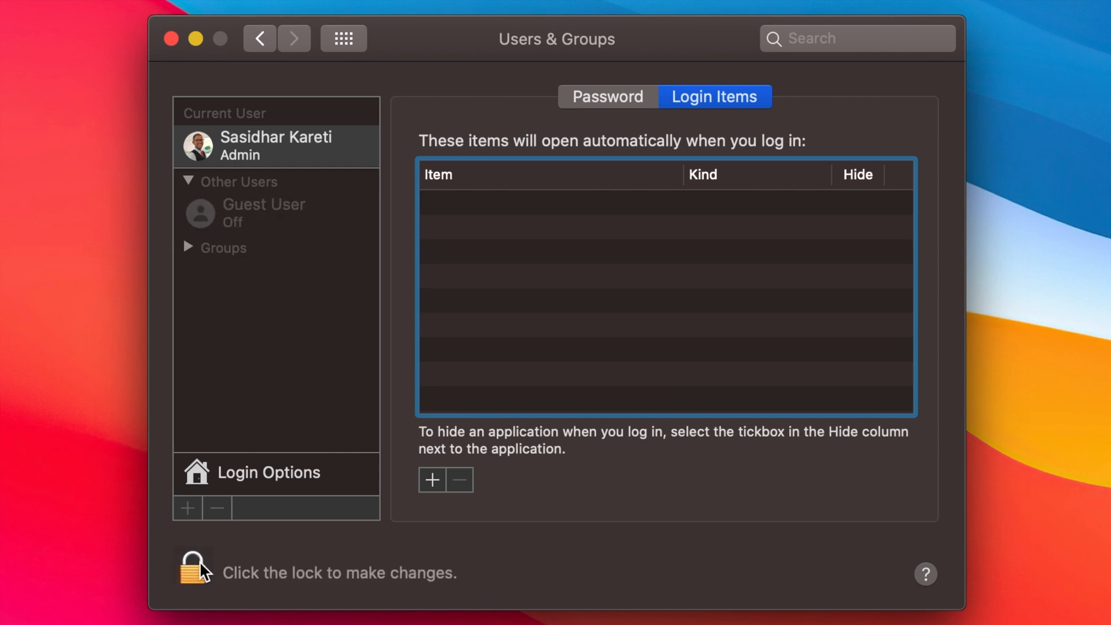
mouse_move(172, 39)
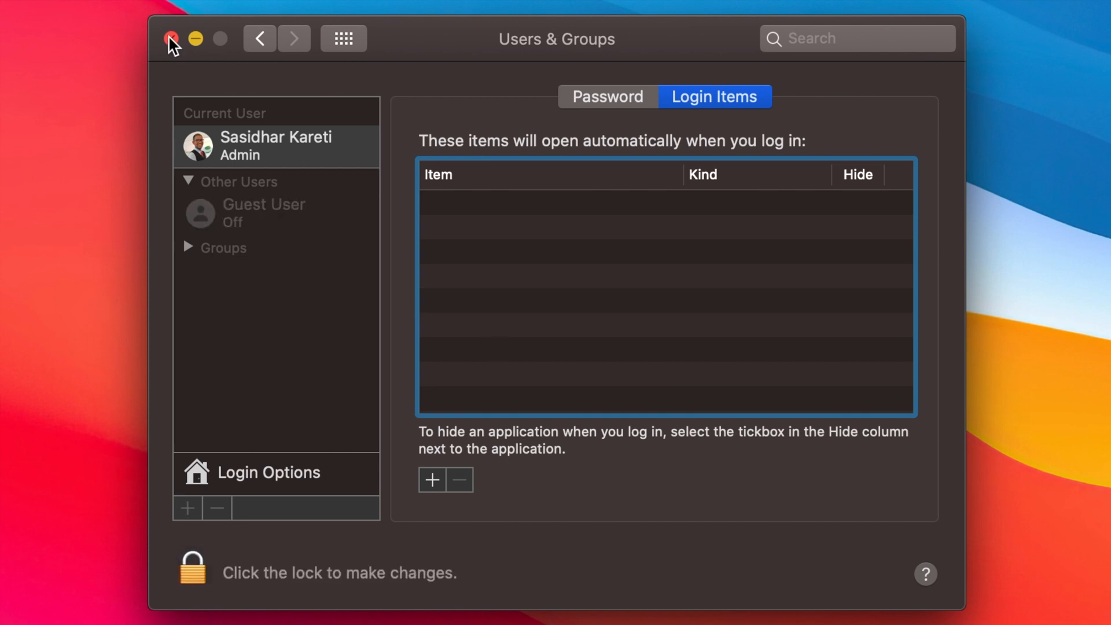